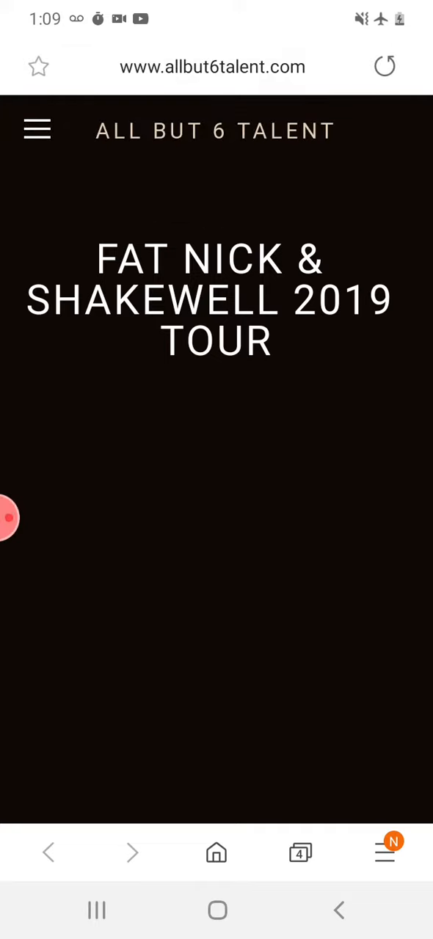
- Add a fifth browser tab, then pull down the notification shade over the All But 6 Talent tour page
{"action": "left_click", "coordinate": [301, 852]}
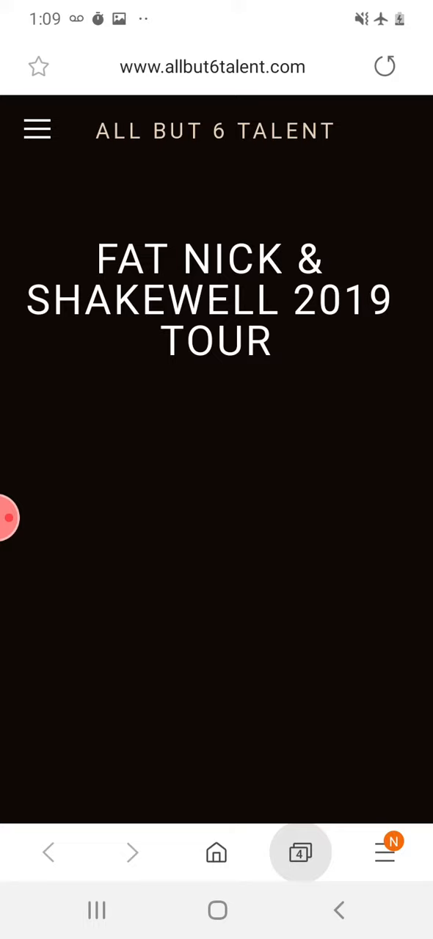
{"action": "left_click", "coordinate": [300, 852]}
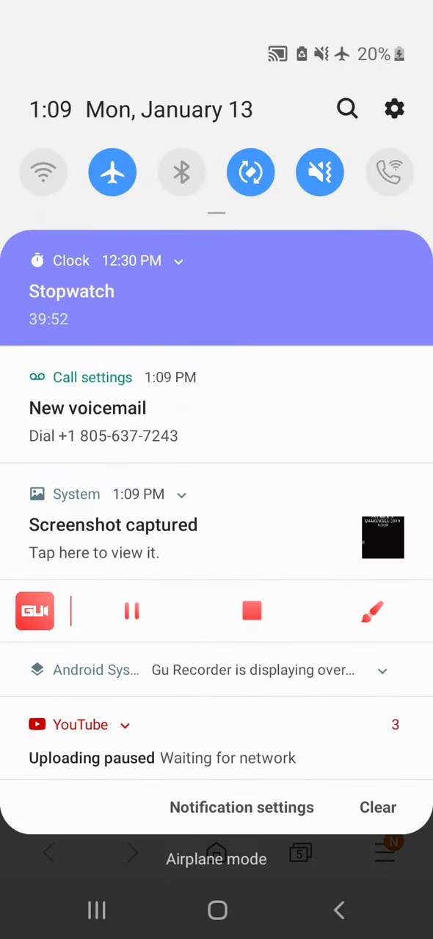
- Dismiss the notification shade to reveal the offline google.com tab
{"action": "left_click", "coordinate": [112, 172]}
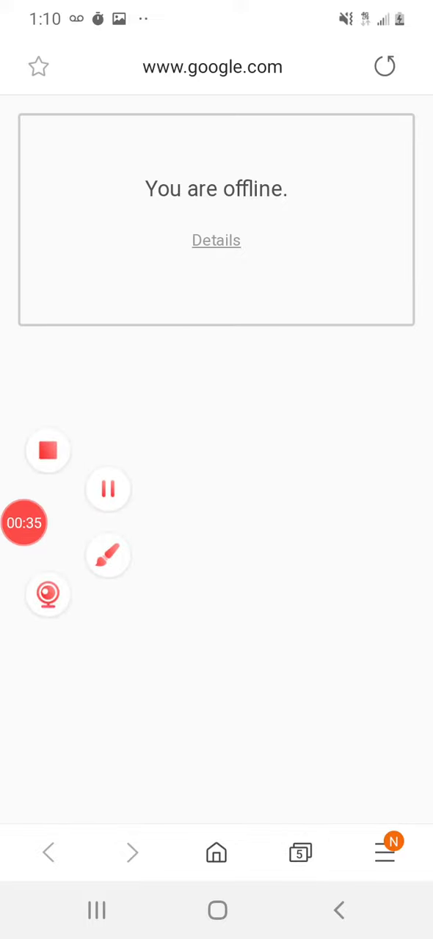
- Show the tab overview listing Google Search, Facebook, the Dunkin' email and All But 6 Talent
{"action": "left_click", "coordinate": [299, 853]}
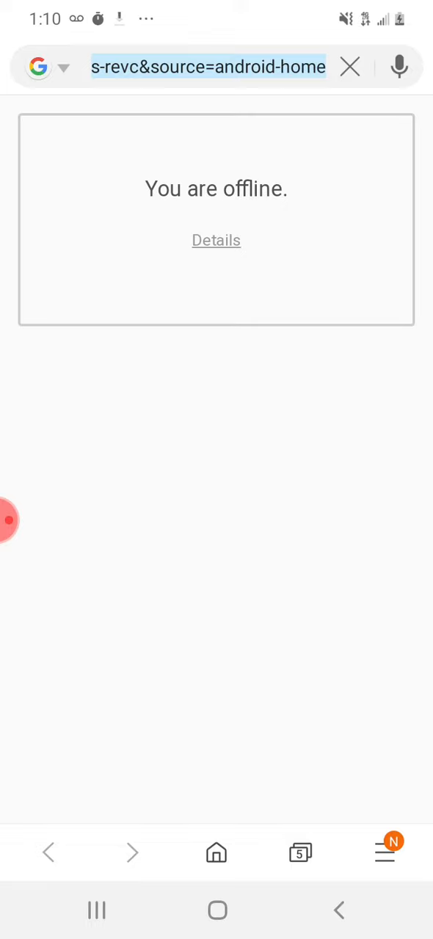
{"action": "left_click", "coordinate": [300, 852]}
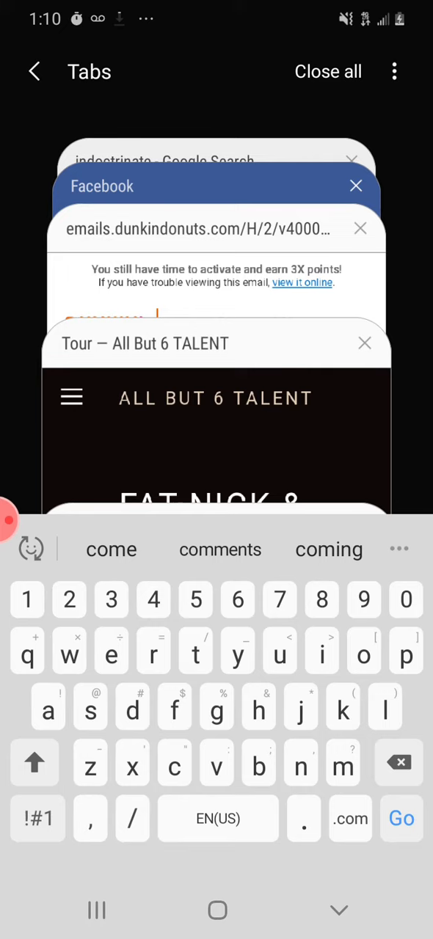
- Switch to the Gmail draft with the screenshot attached and open the app shortcuts panel
{"action": "left_click", "coordinate": [37, 819]}
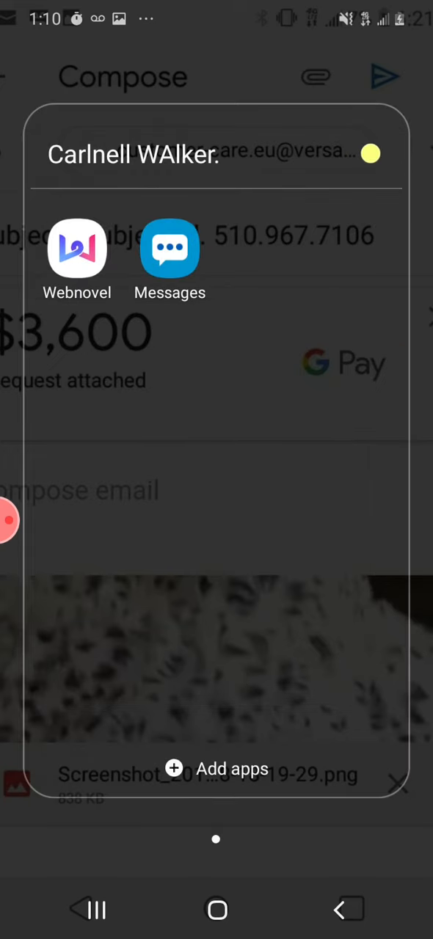
- Close the Edge panel and launch the Phone app showing a number on the dial pad
{"action": "left_click", "coordinate": [170, 248]}
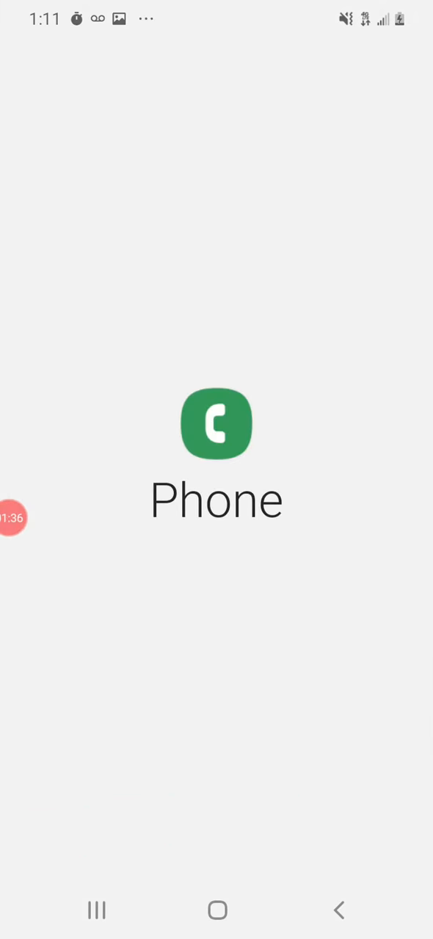
{"action": "left_click", "coordinate": [216, 423]}
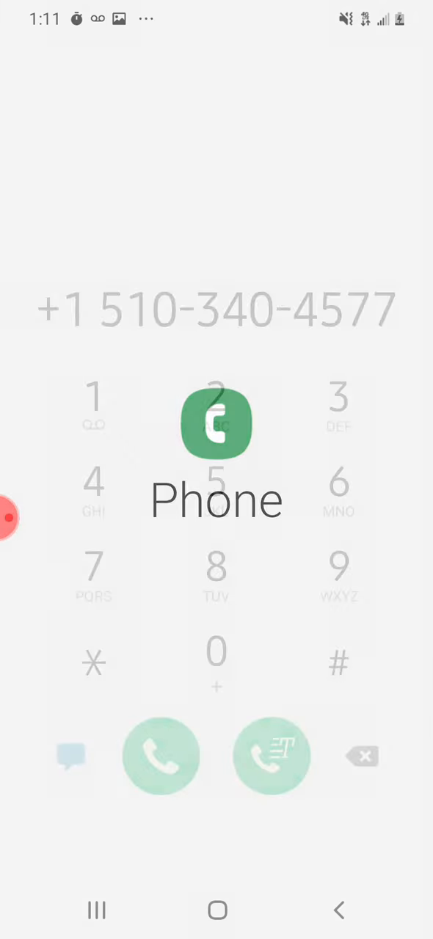